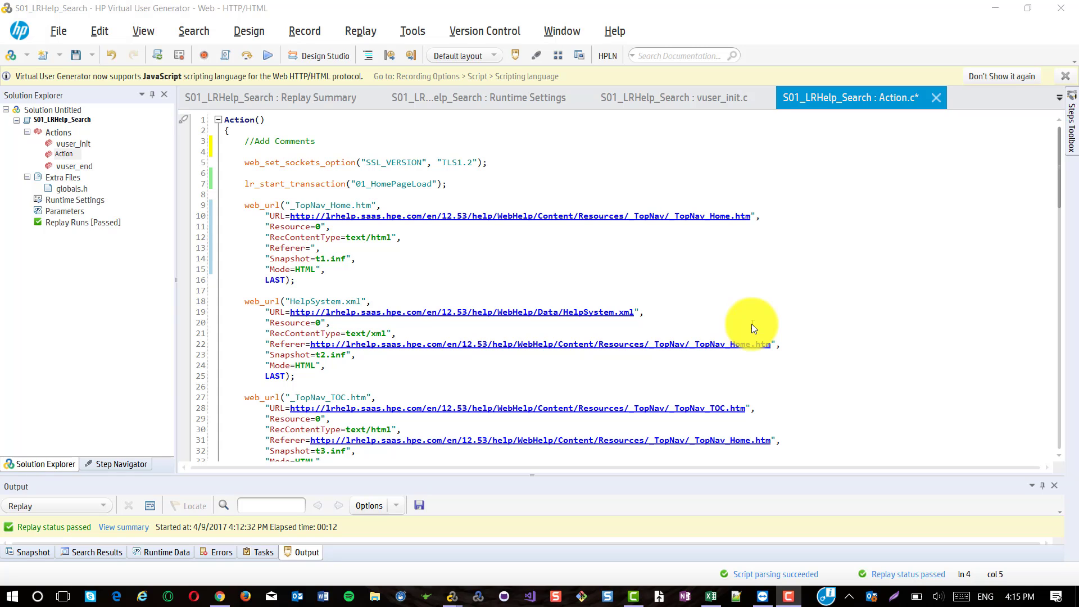
mouse_move(371, 134)
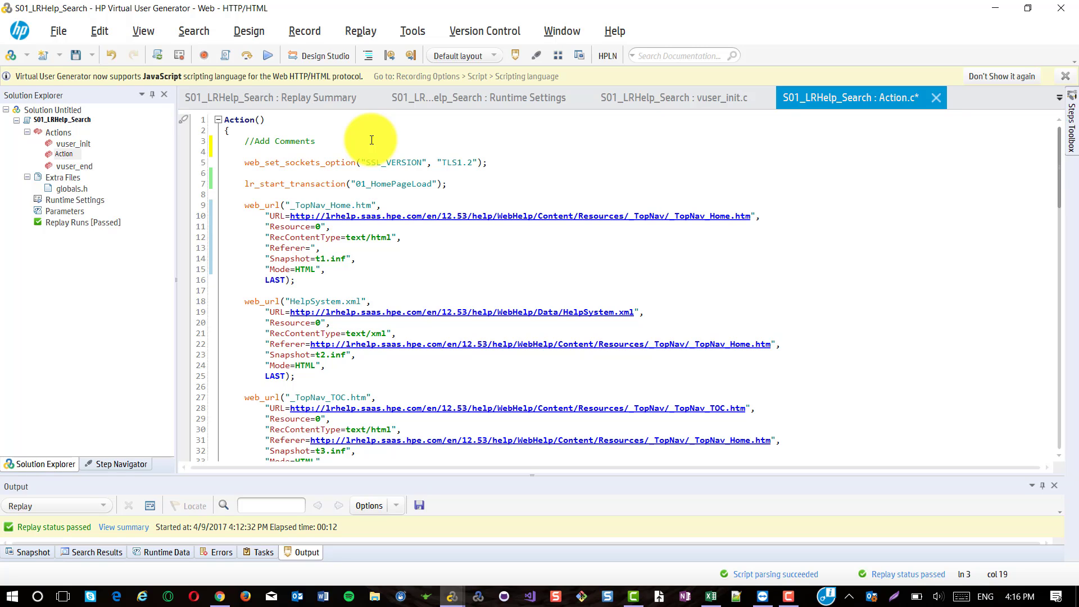
- Open the Replay menu to reach Runtime Settings (F4) for the script
scroll("down", 3)
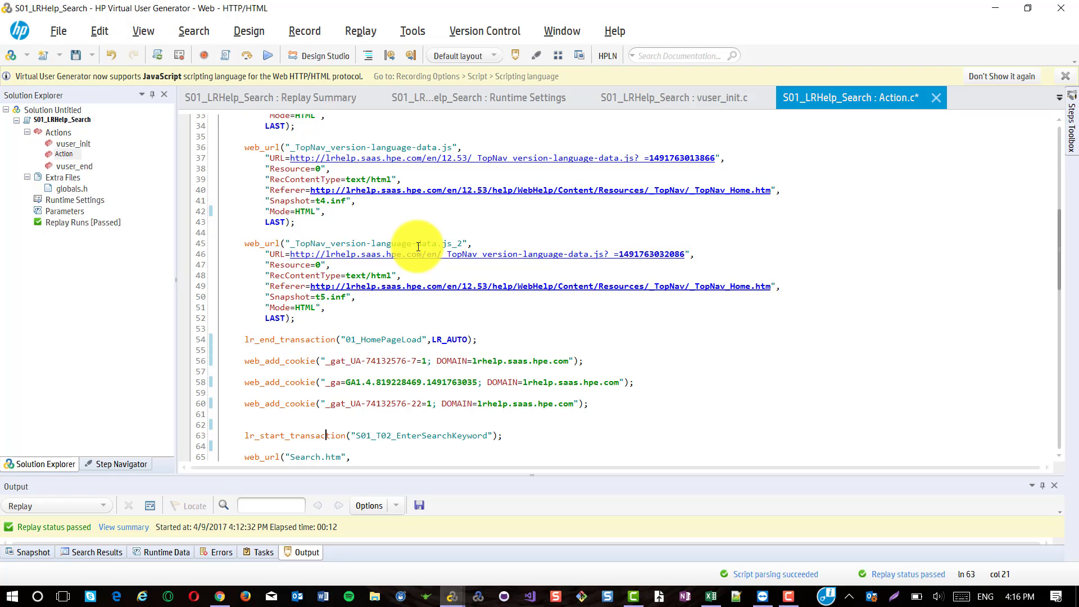
left_click(359, 31)
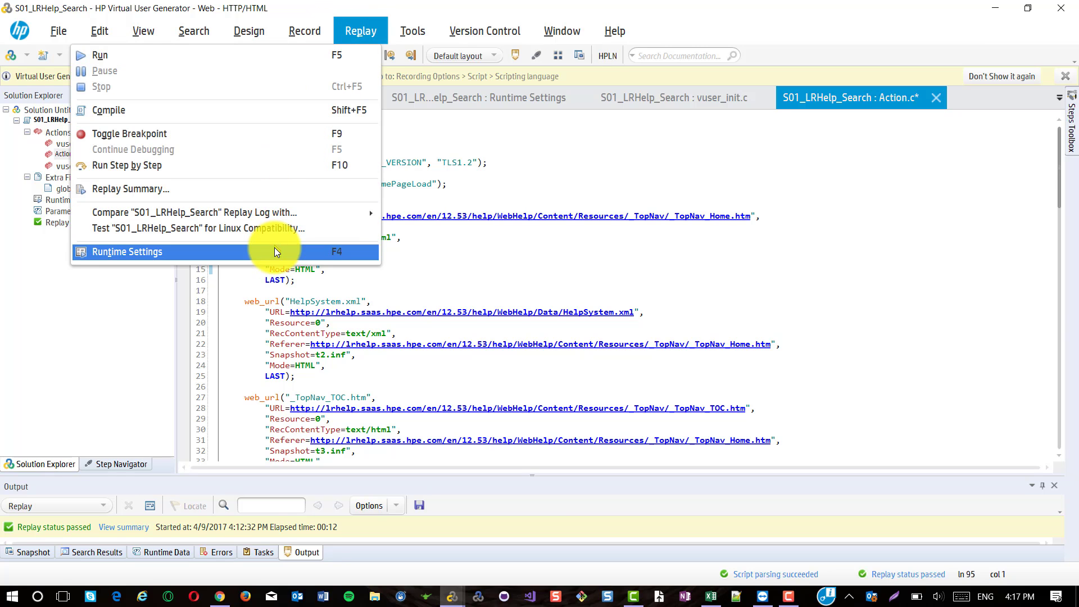